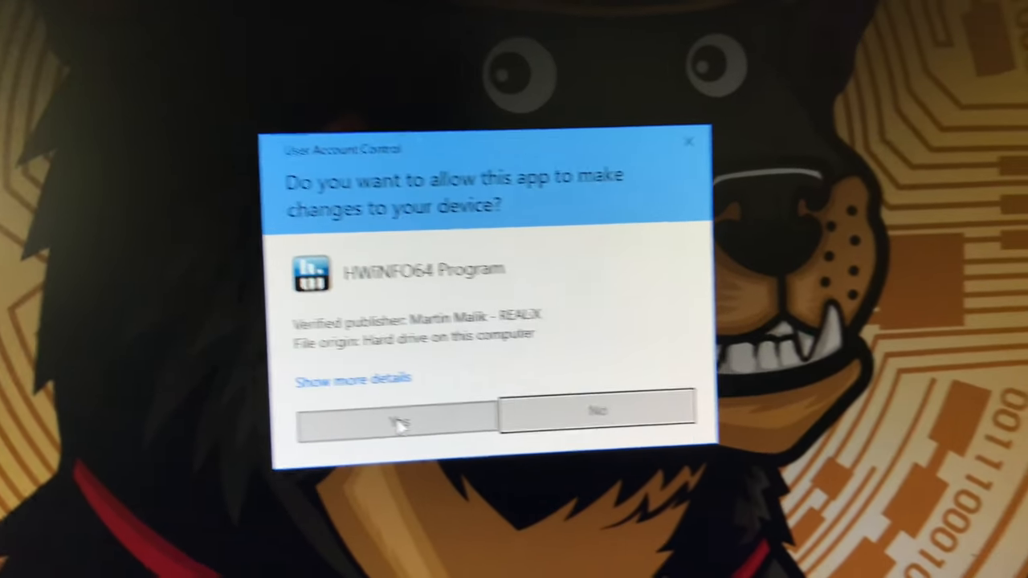
Answer Yes to the UAC prompt so HWiNFO64's Ryzen 3 3200G sensor readings appear
click(395, 421)
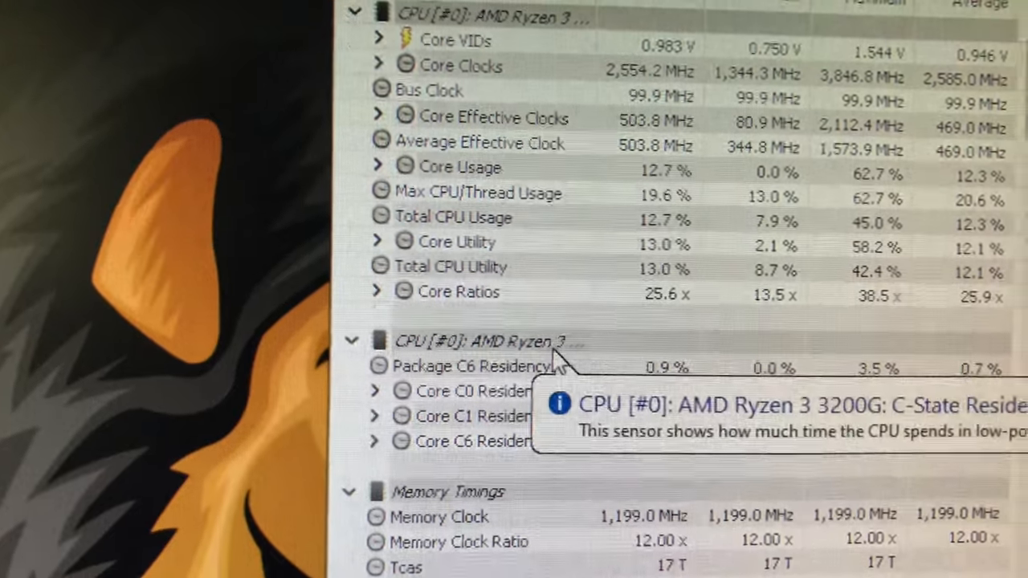
scroll(down, 3)
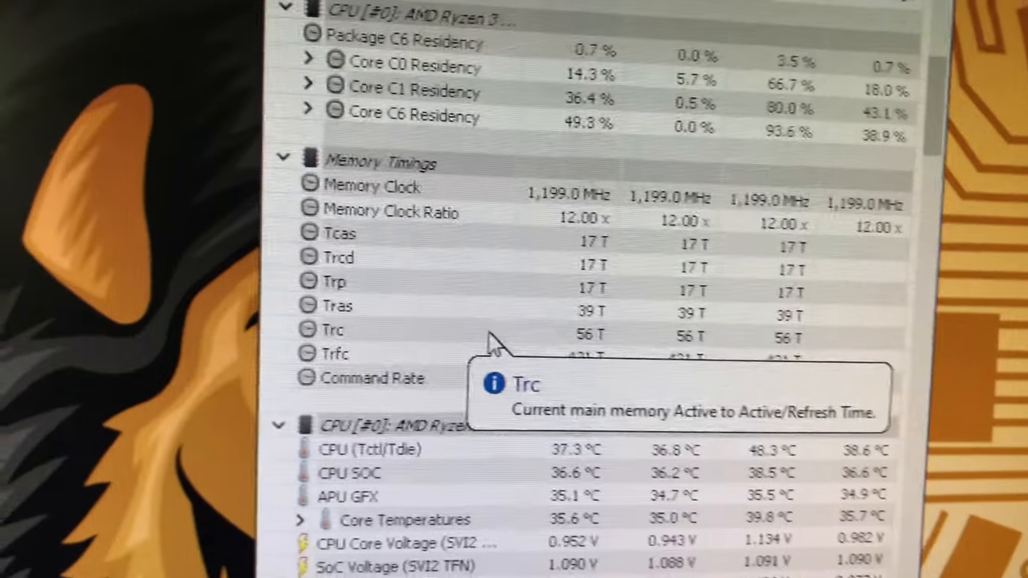
scroll(down, 3)
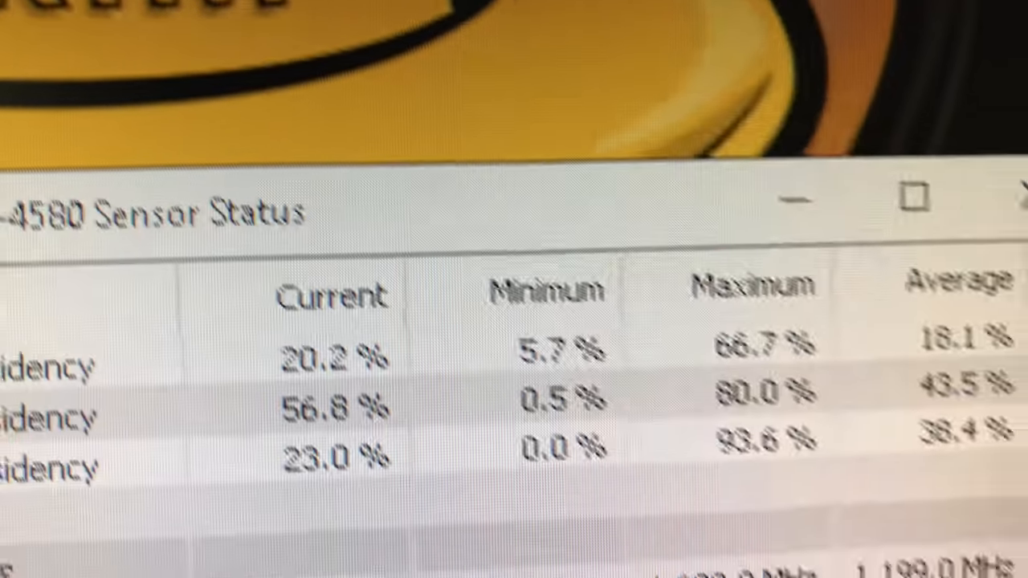
scroll(down, 3)
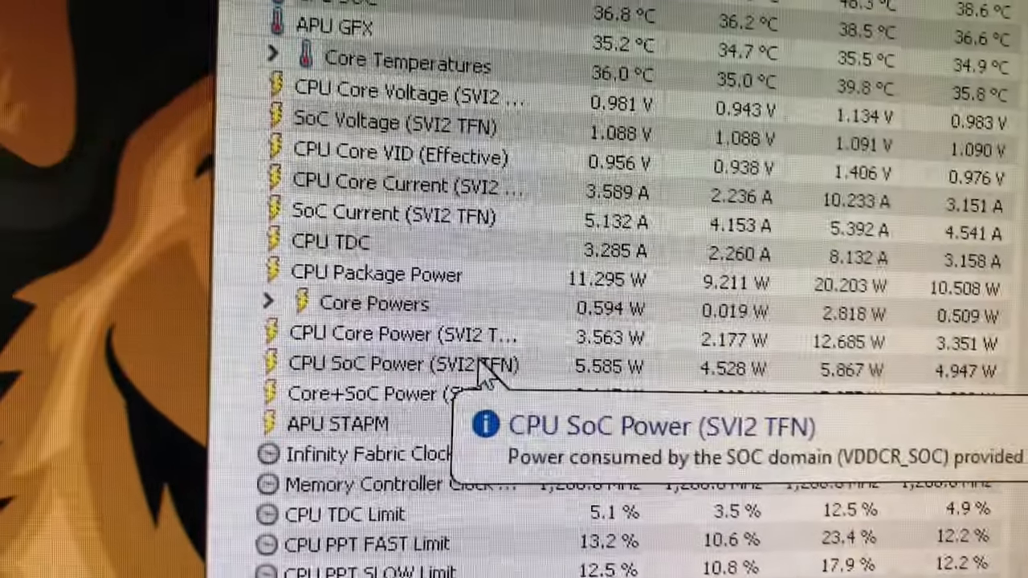
scroll(down, 3)
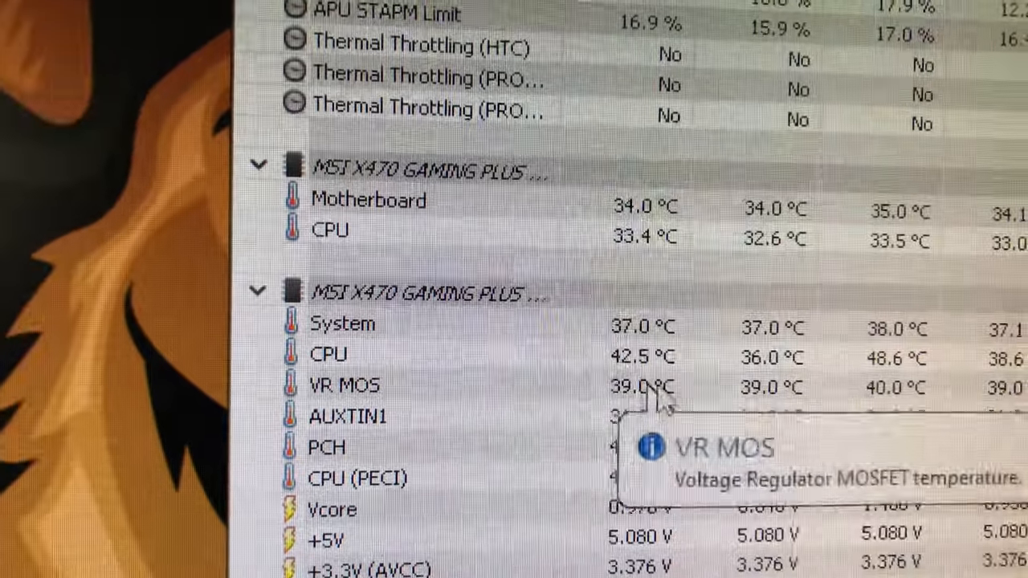
scroll(down, 3)
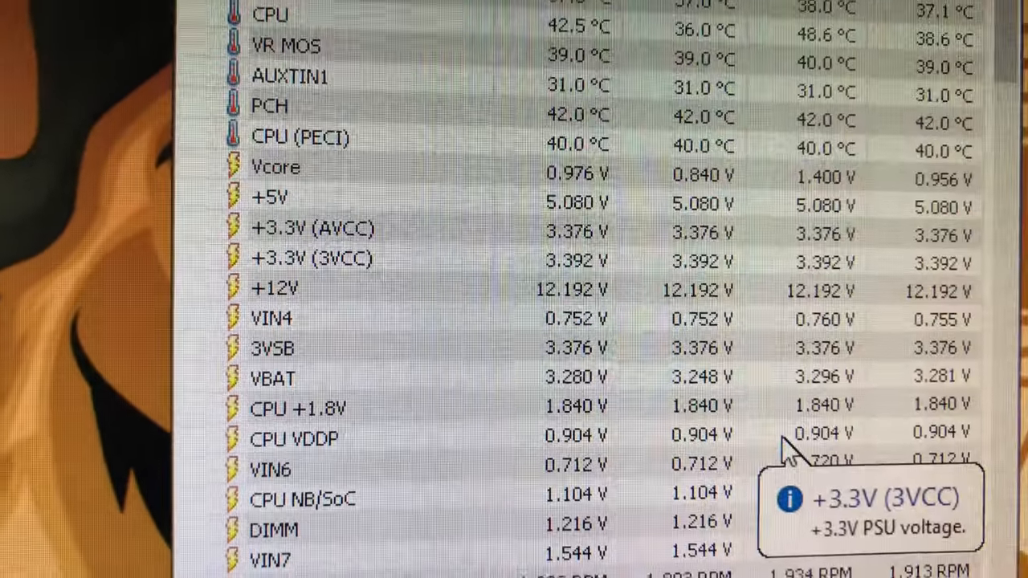
scroll(down, 3)
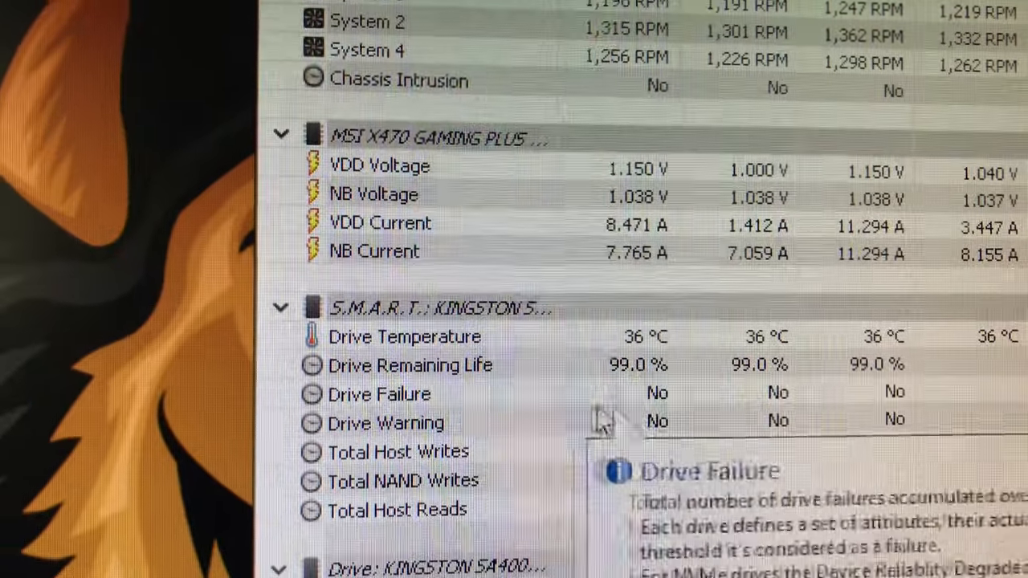
mouse_move(514, 321)
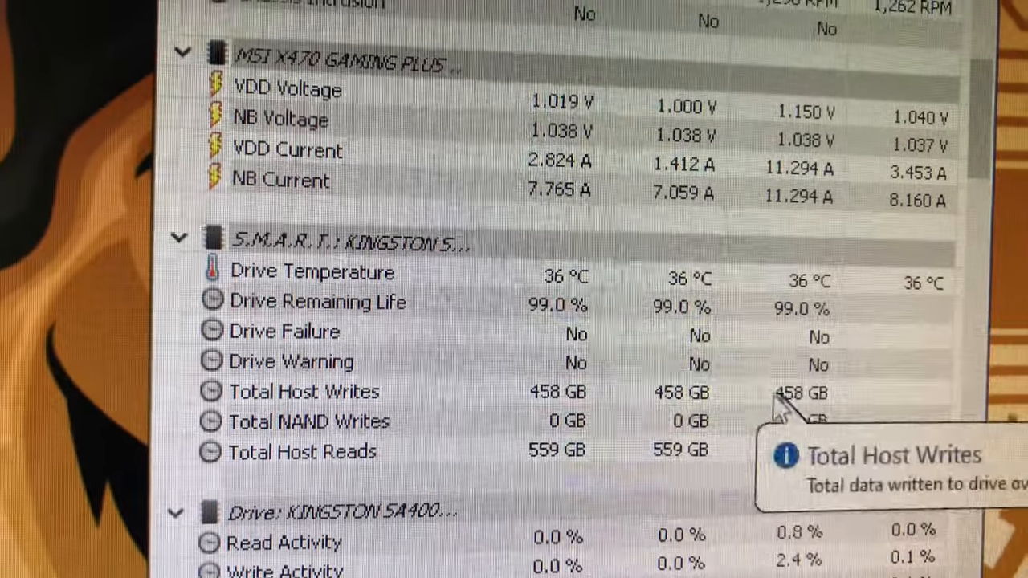
scroll(down, 3)
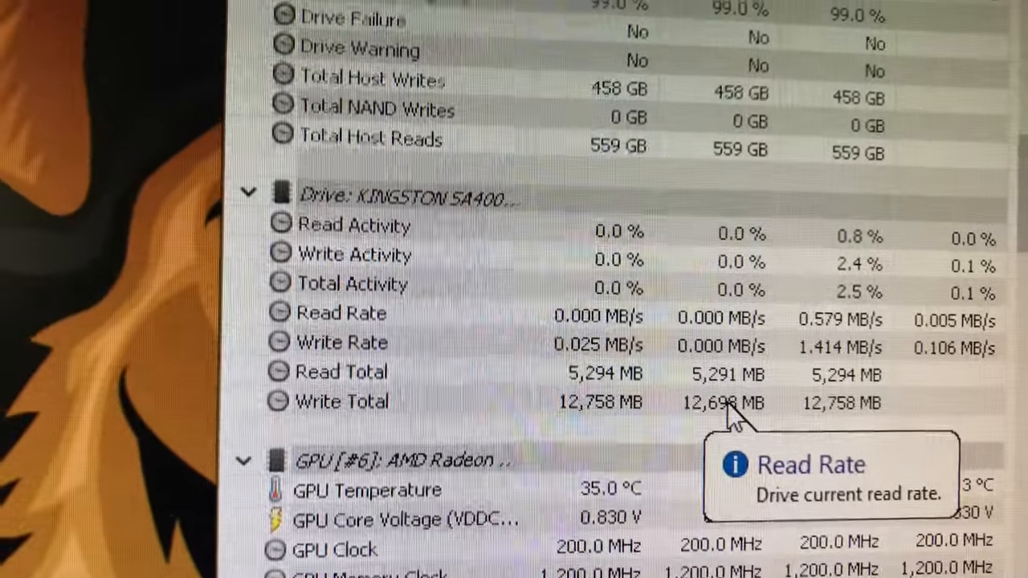
scroll(down, 3)
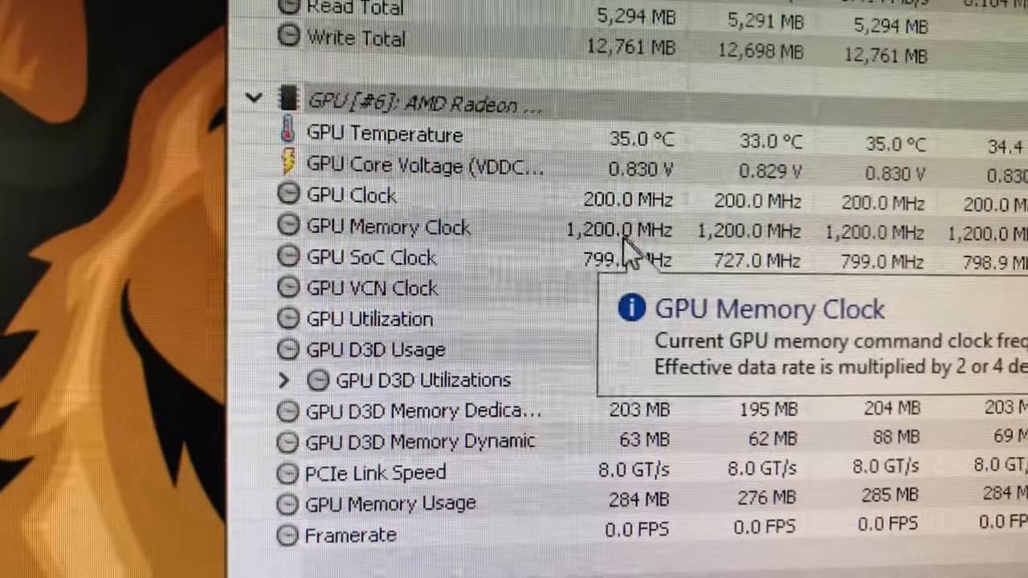
mouse_move(843, 302)
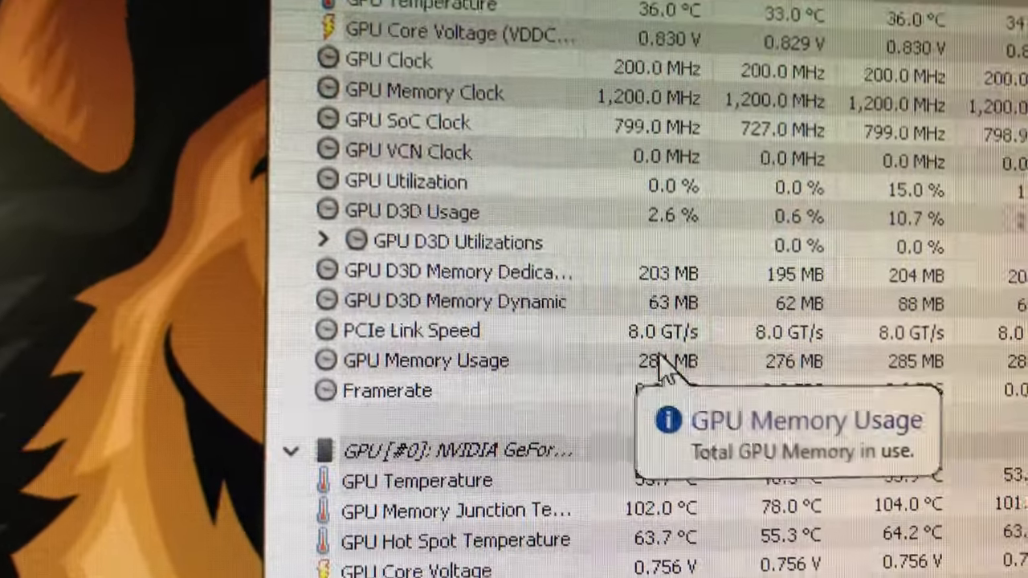
mouse_move(662, 337)
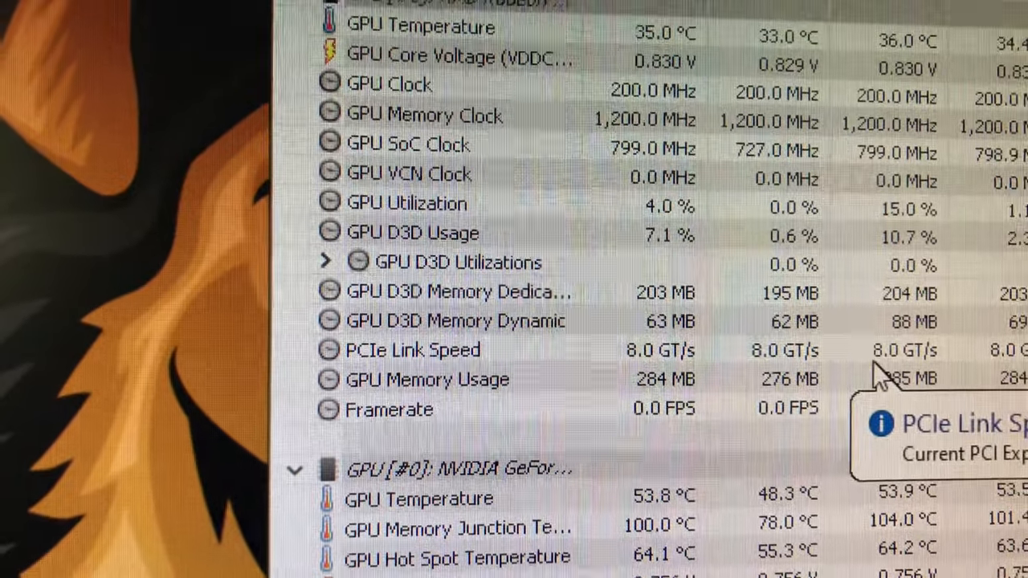
scroll(down, 3)
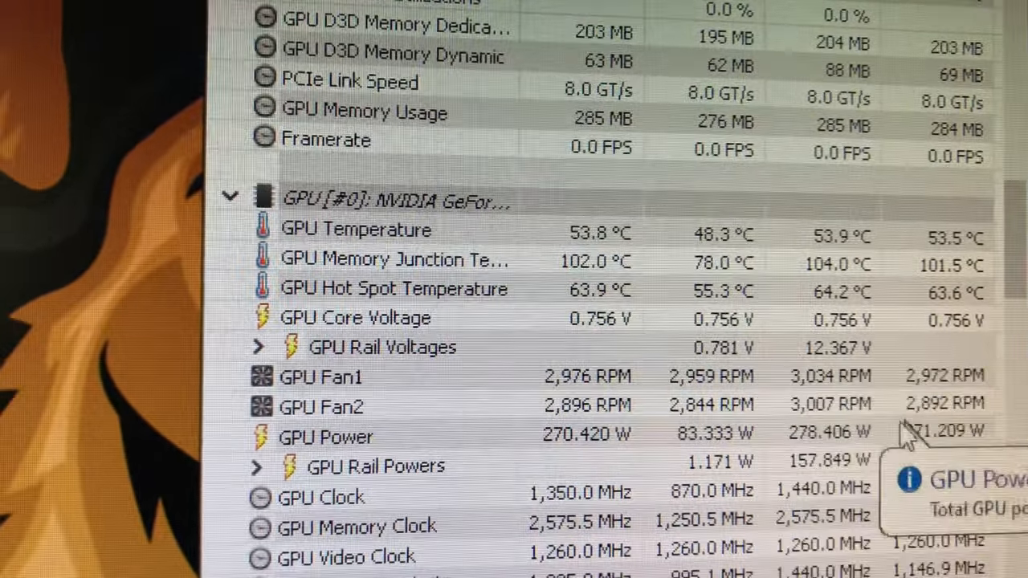
scroll(down, 3)
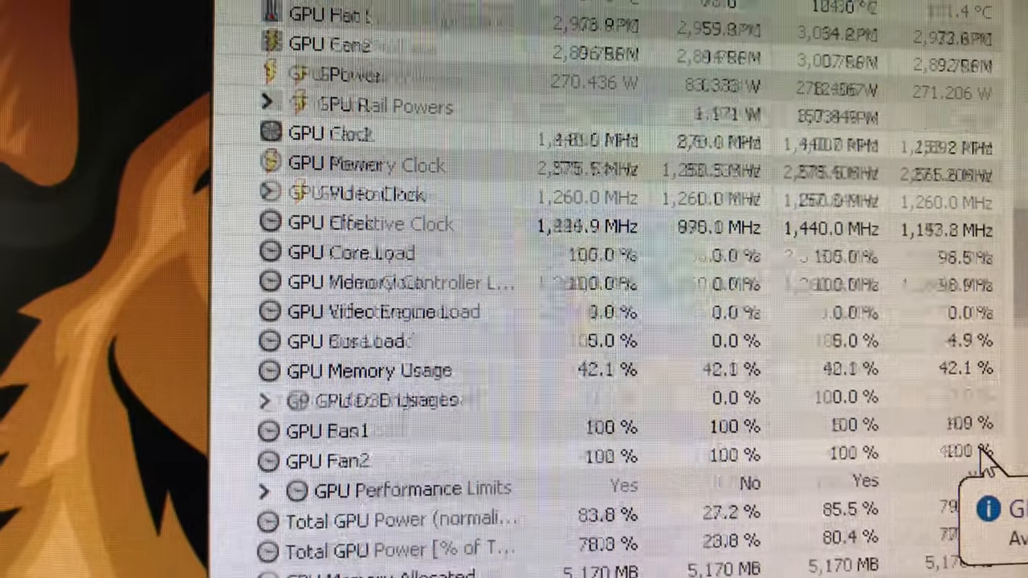
scroll(down, 3)
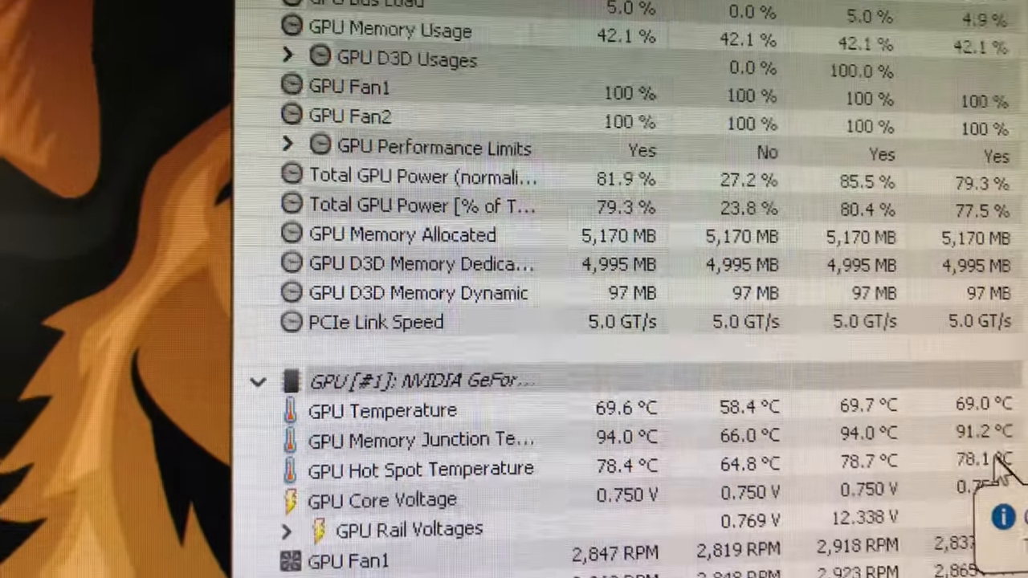
scroll(down, 3)
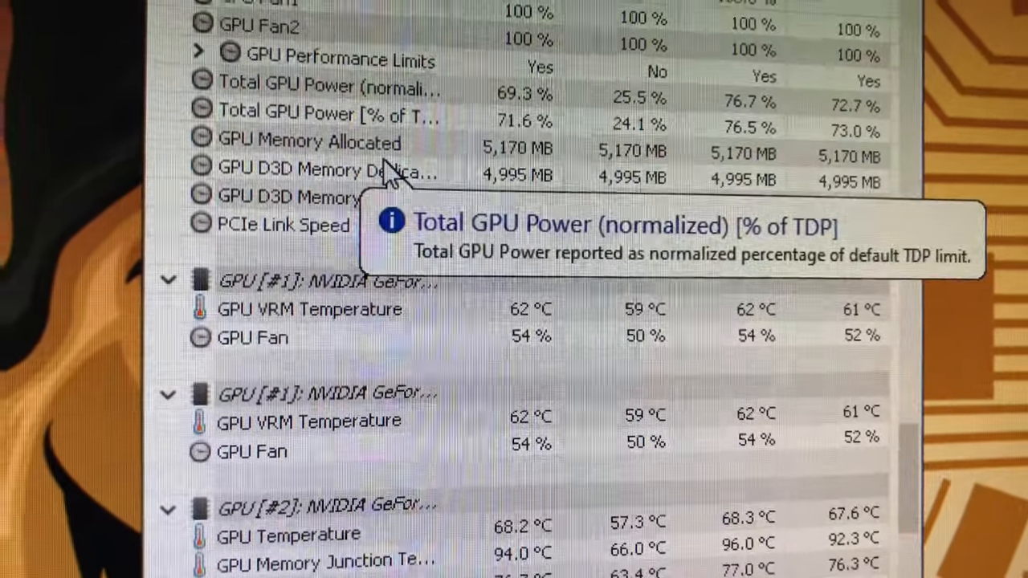
scroll(down, 3)
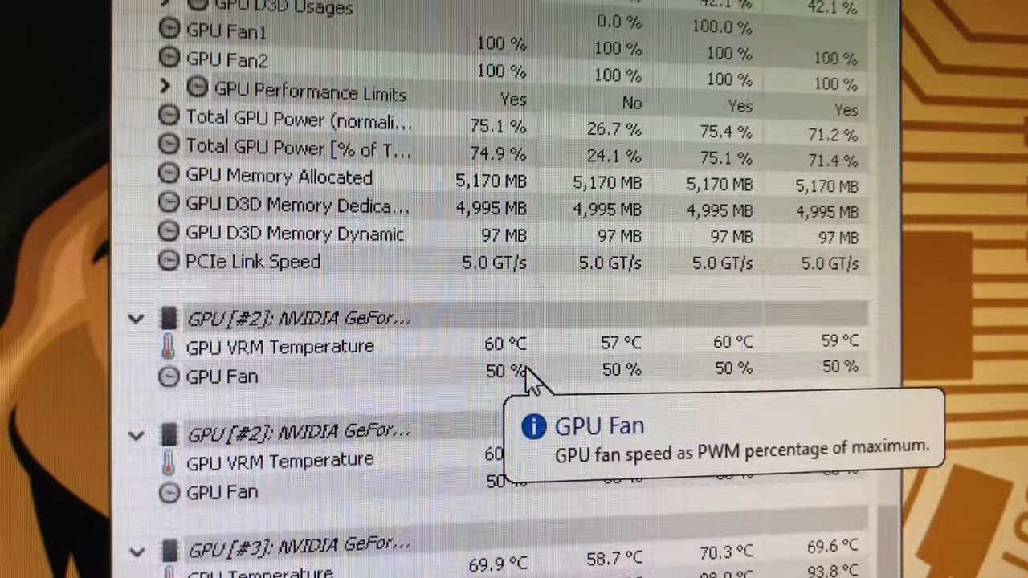
scroll(down, 3)
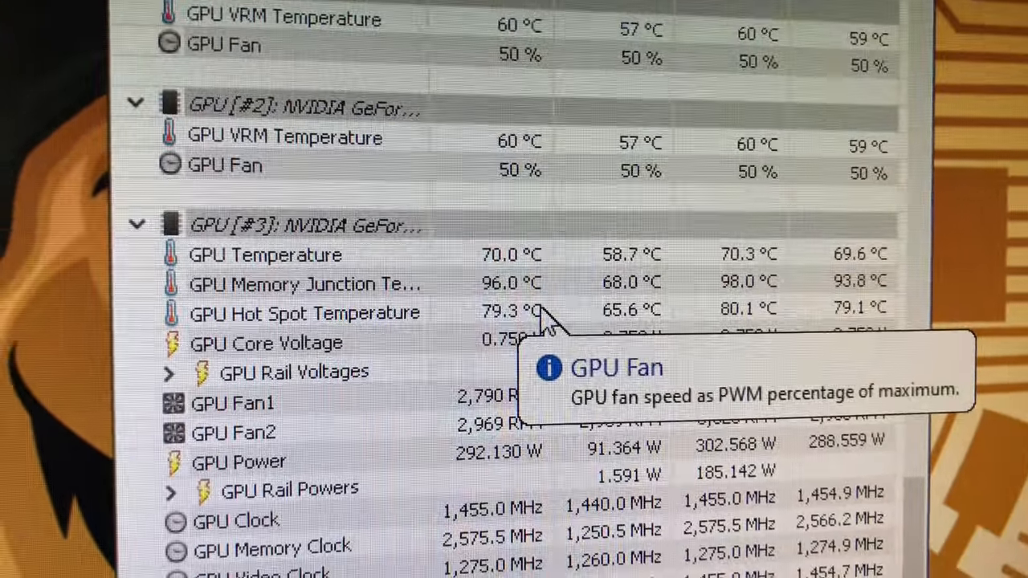
scroll(down, 3)
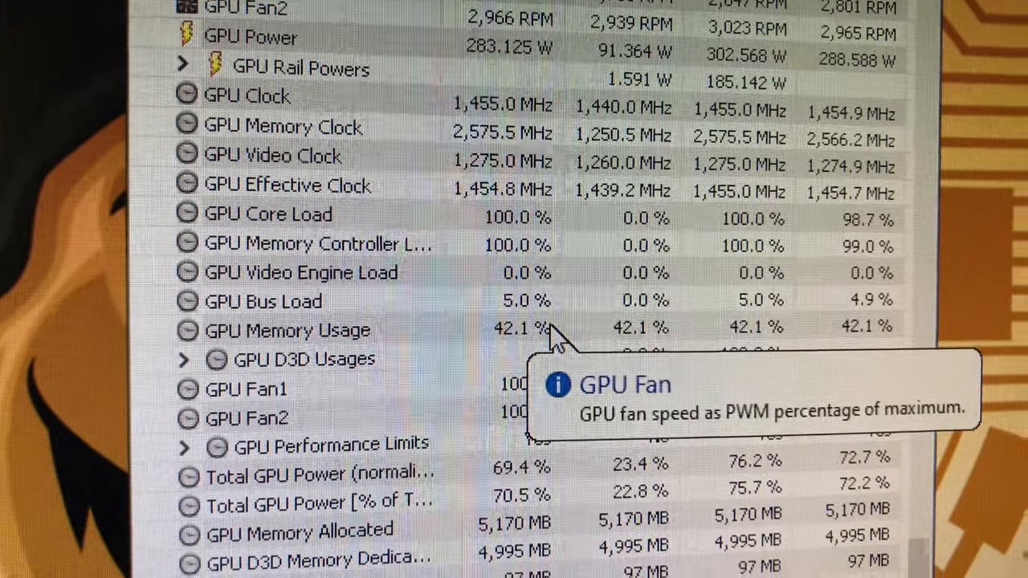
scroll(down, 3)
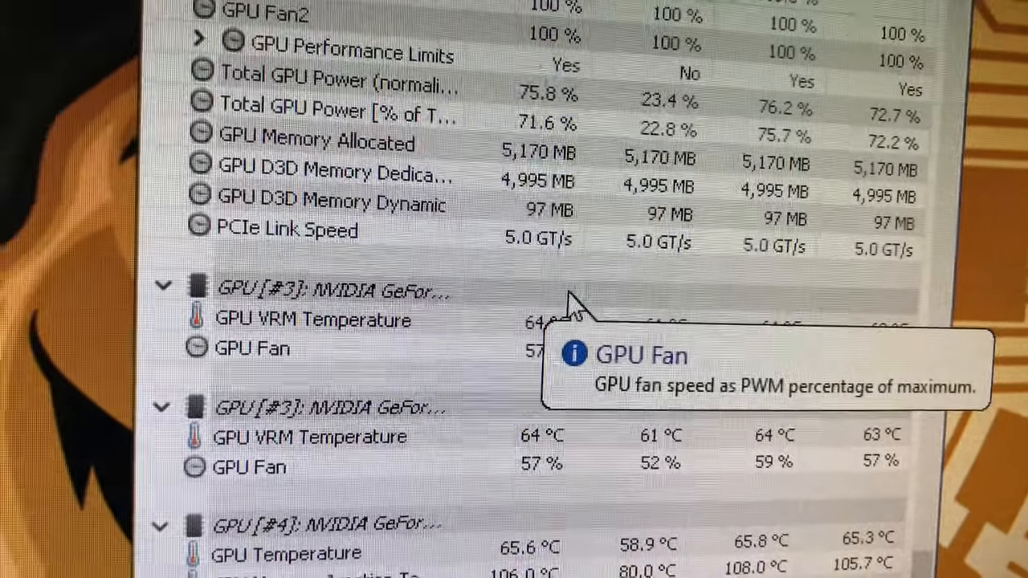
scroll(down, 3)
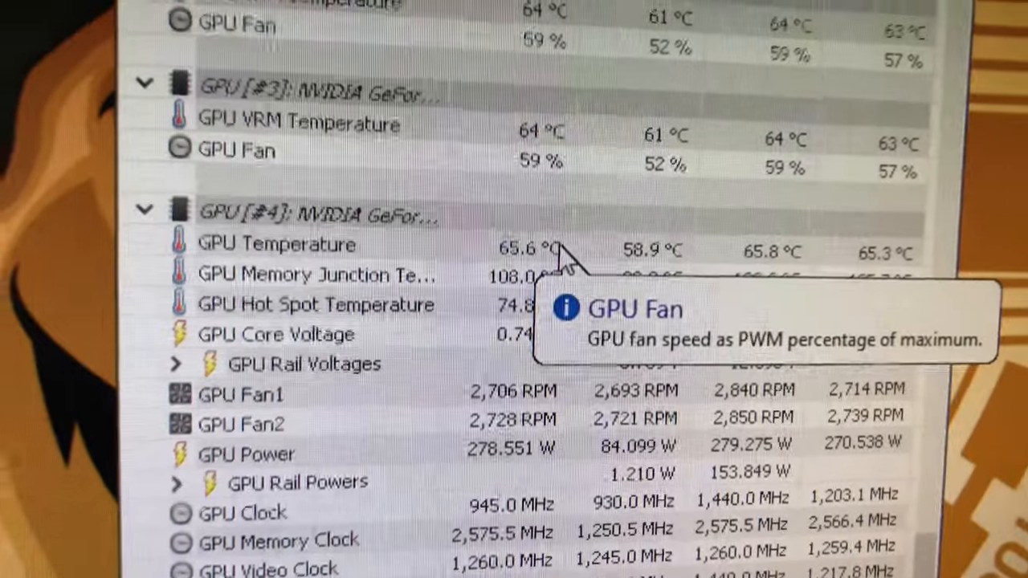
scroll(down, 3)
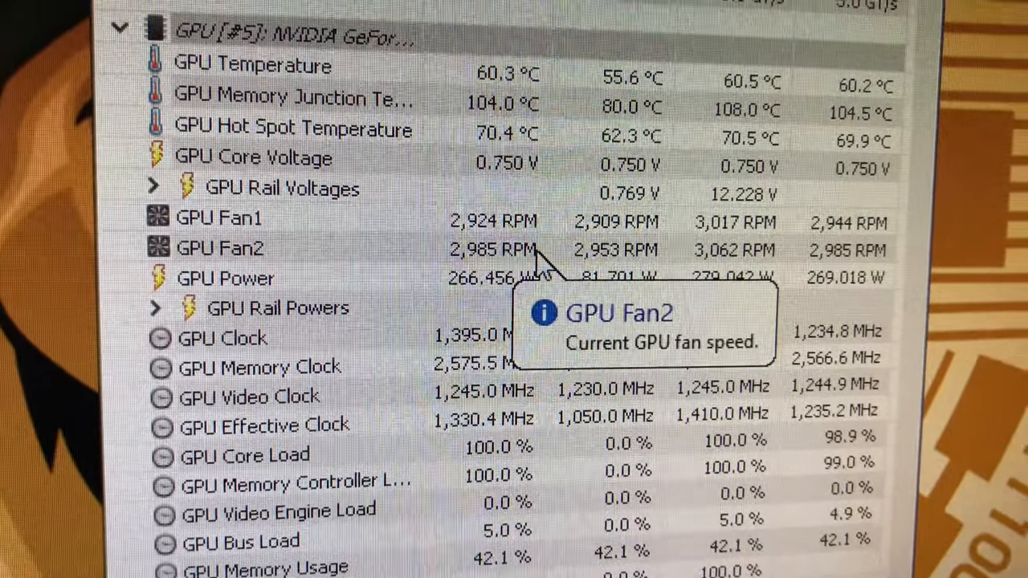
scroll(down, 3)
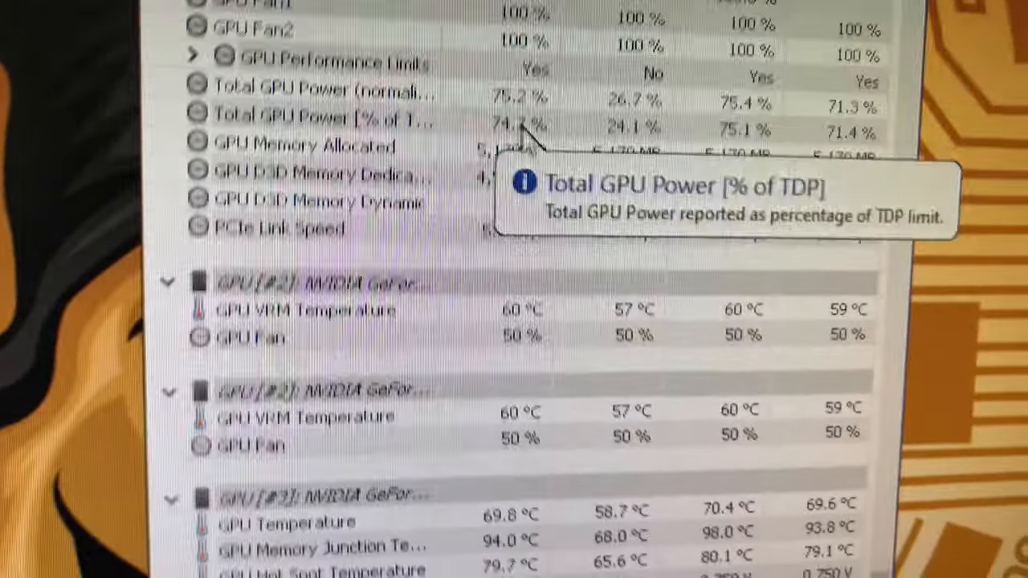
scroll(down, 3)
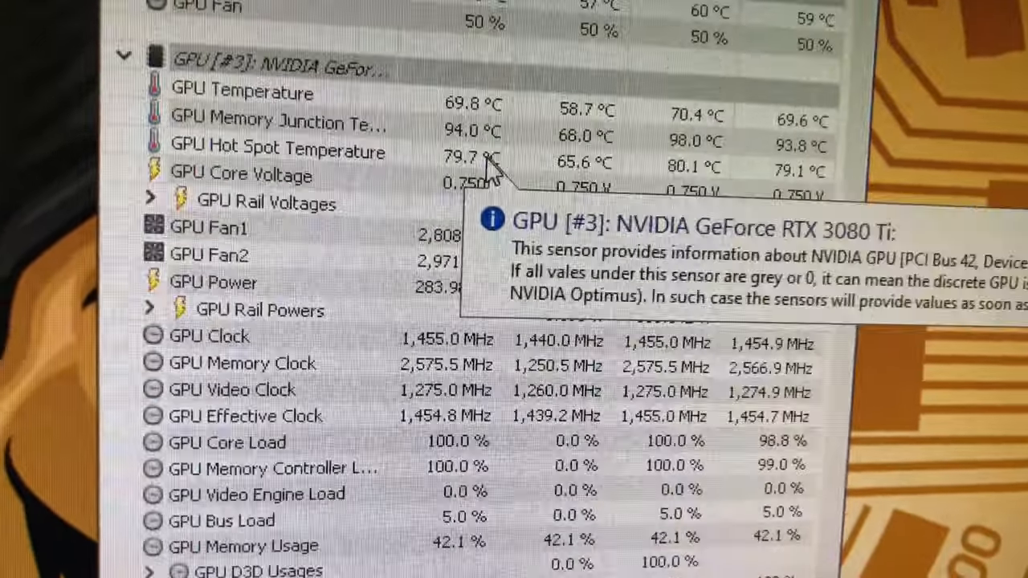
scroll(down, 3)
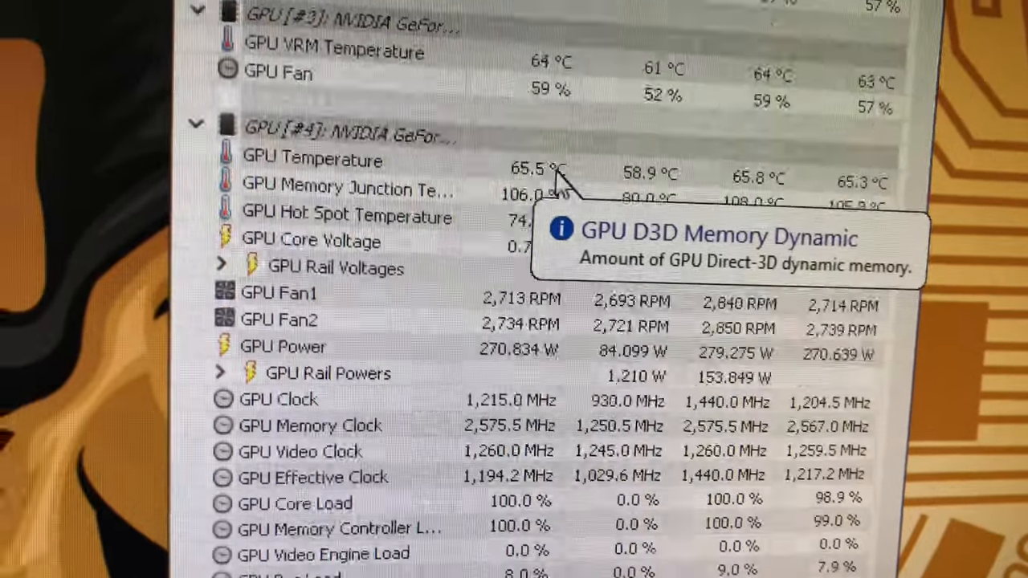
scroll(down, 3)
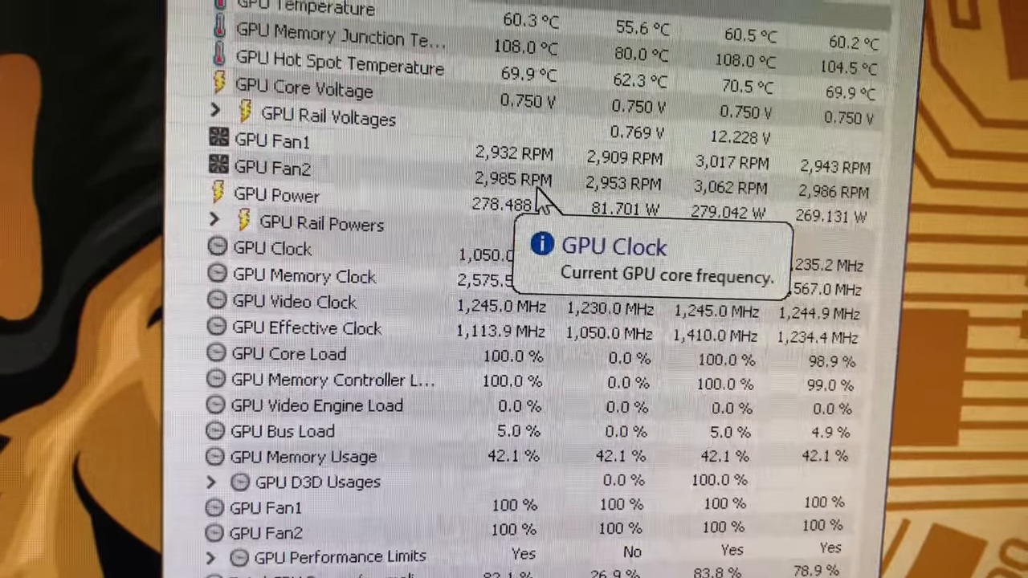
scroll(down, 3)
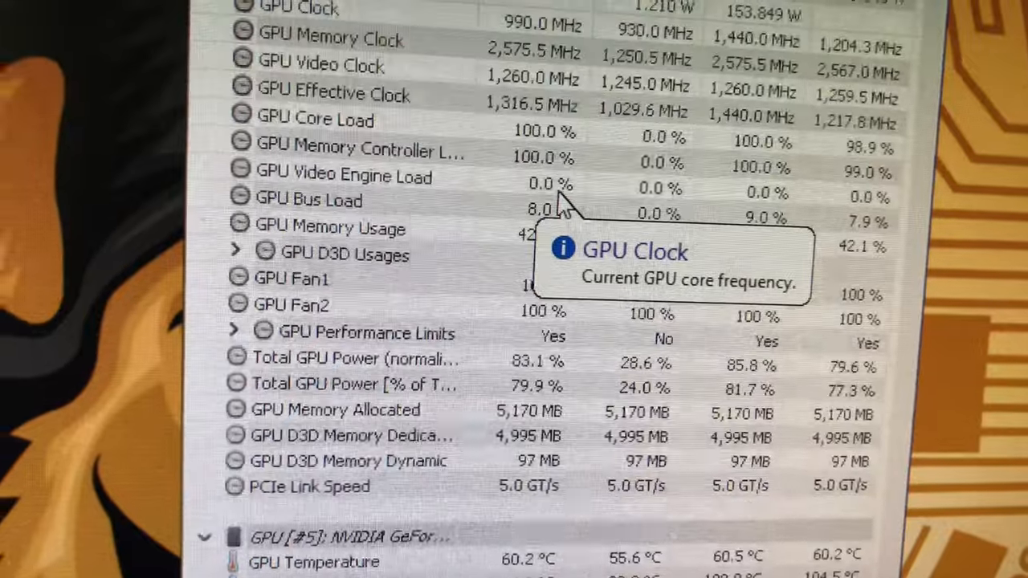
scroll(down, 3)
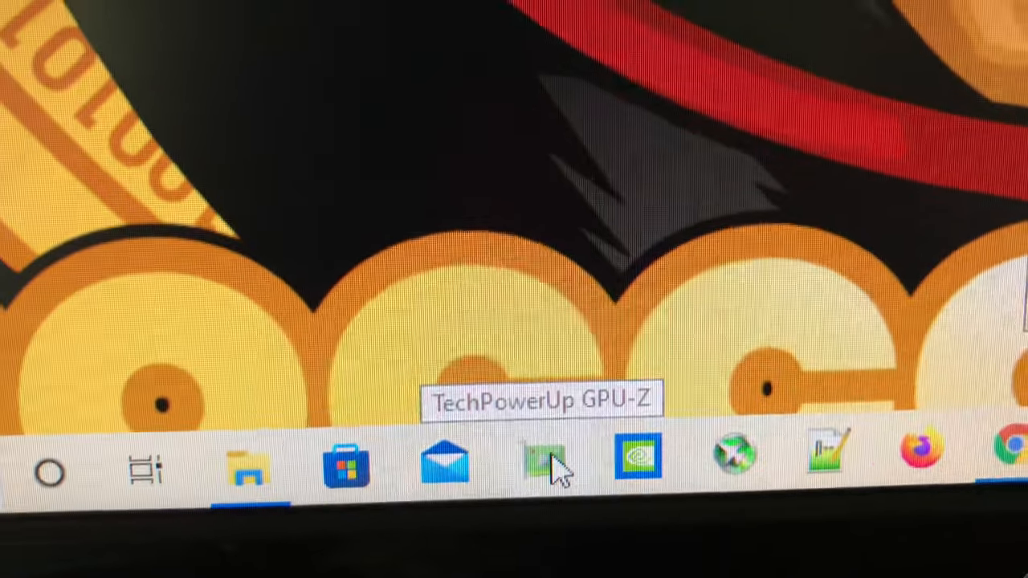
Follow the Scan, Update and Repair Drivers link to the Windows 10 Driver Repair Tool page in Chrome
click(543, 462)
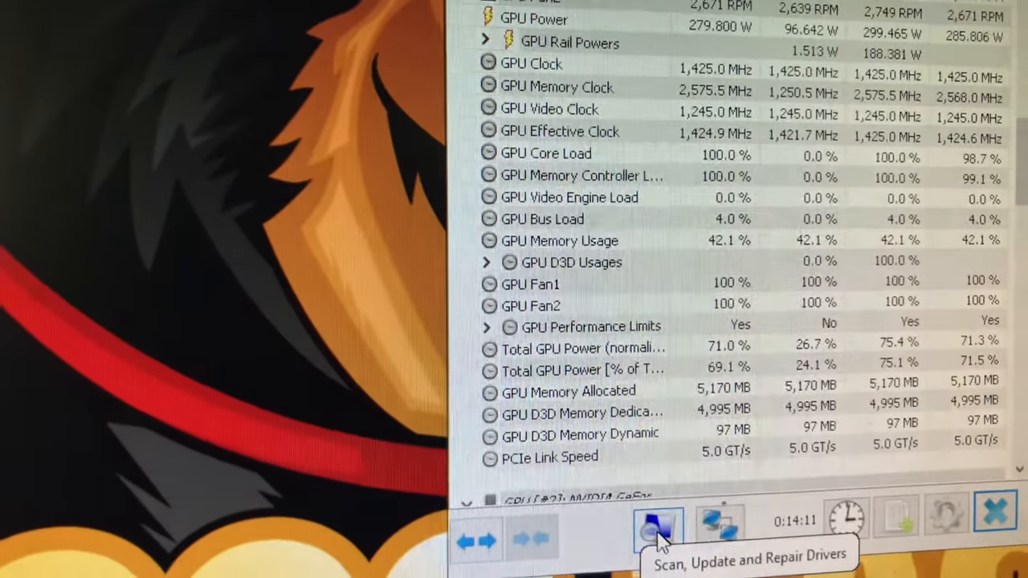
click(659, 518)
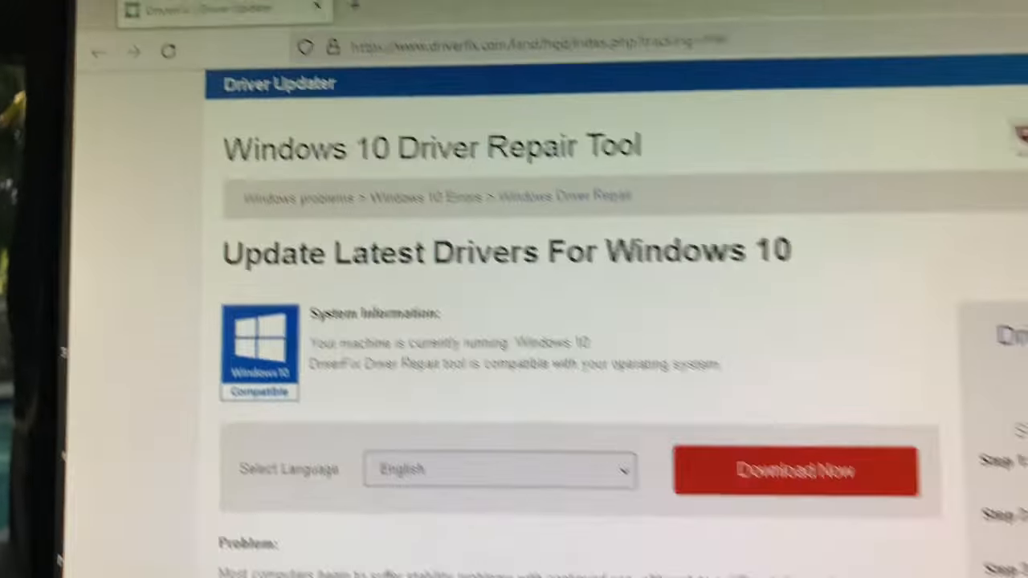
scroll(down, 3)
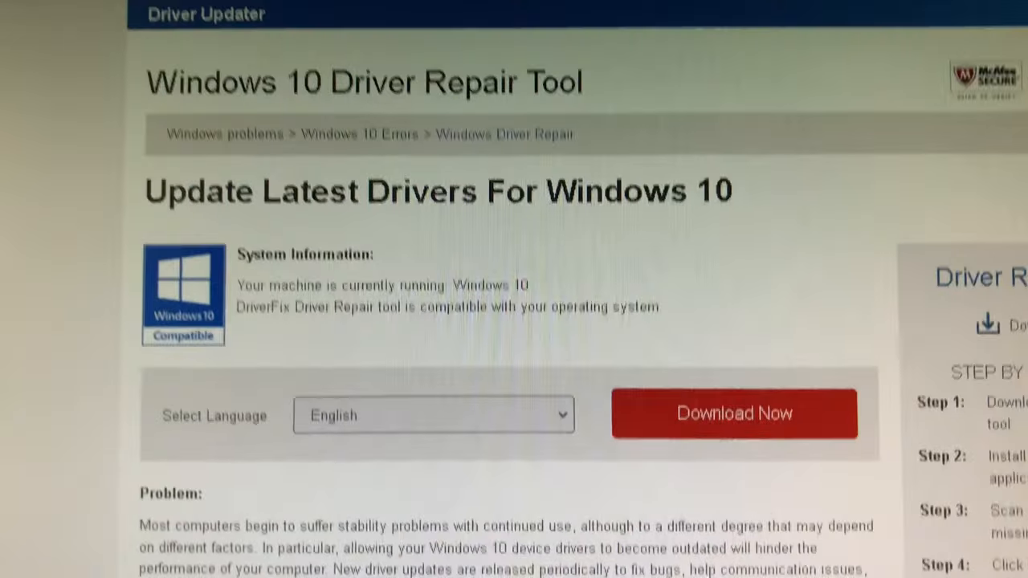
scroll(down, 3)
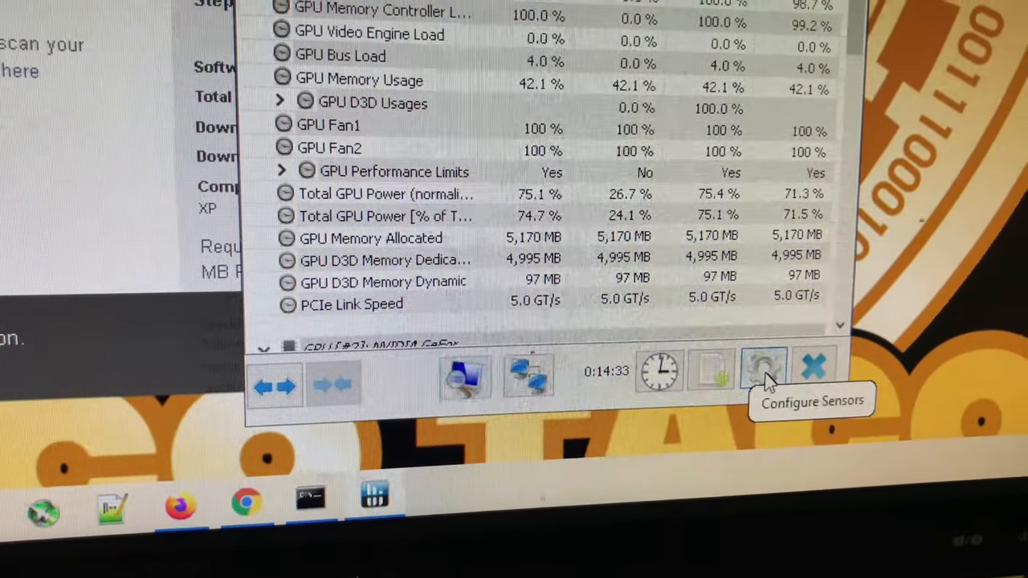
click(763, 373)
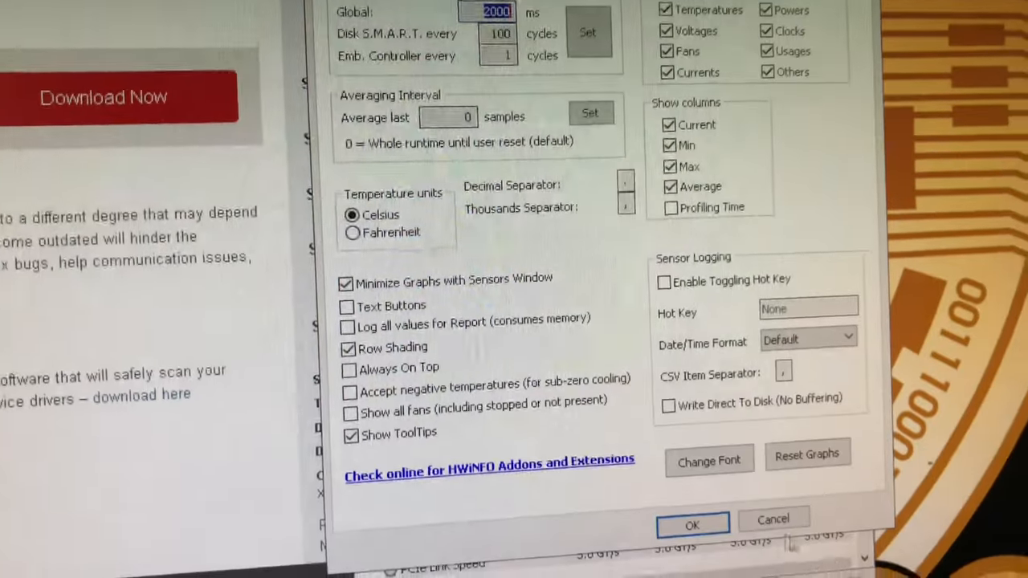
click(692, 519)
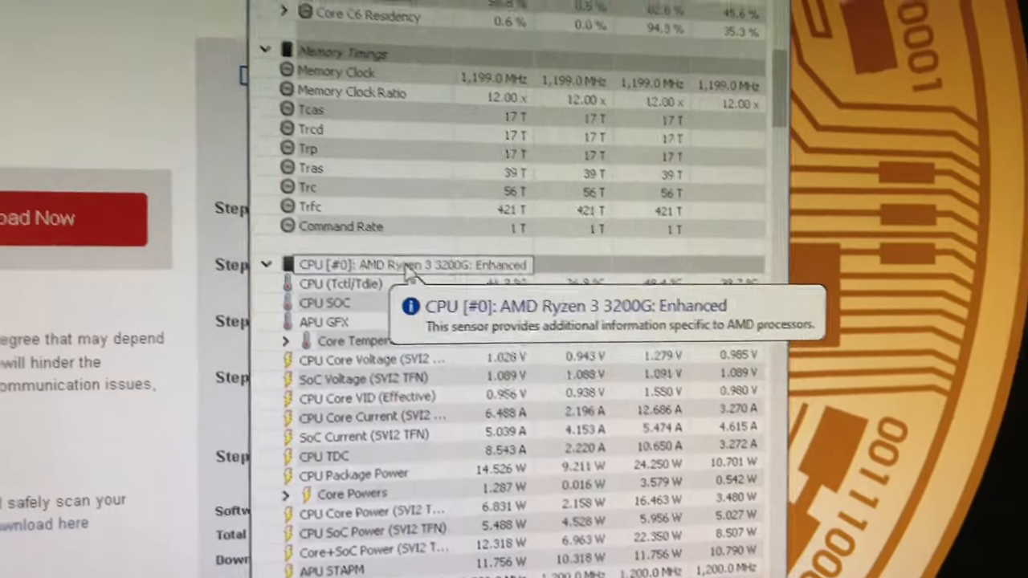
scroll(down, 3)
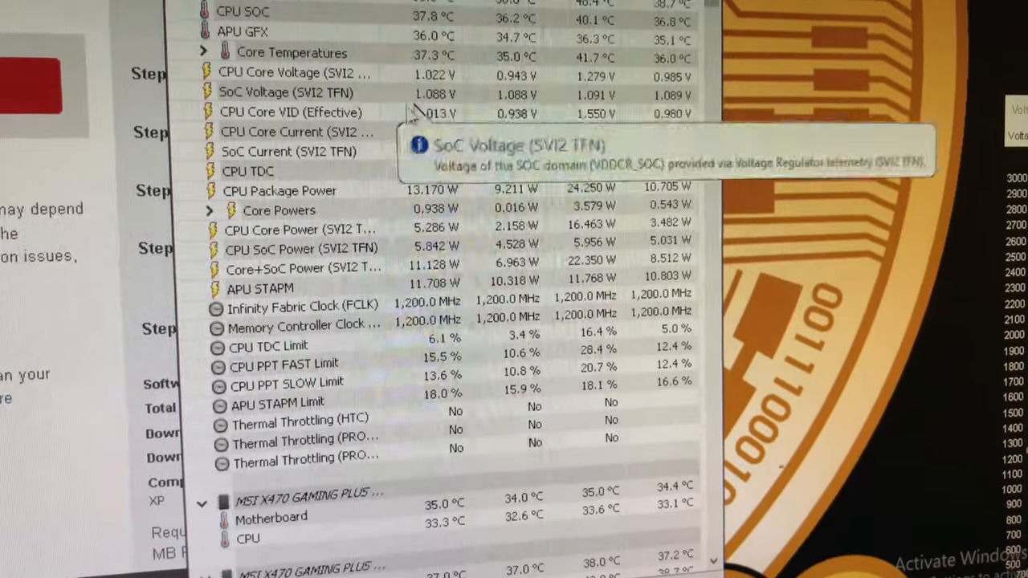
scroll(down, 3)
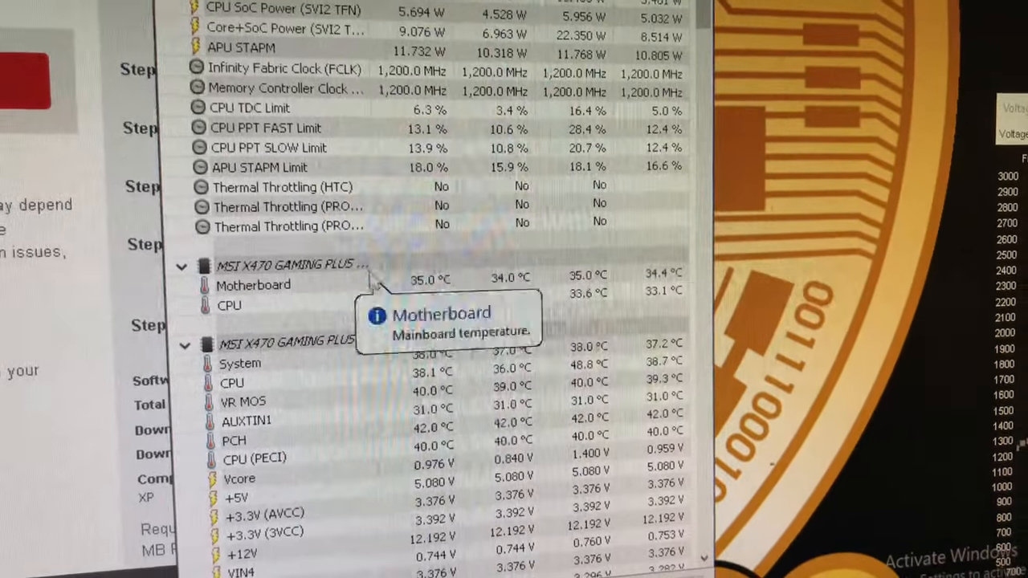